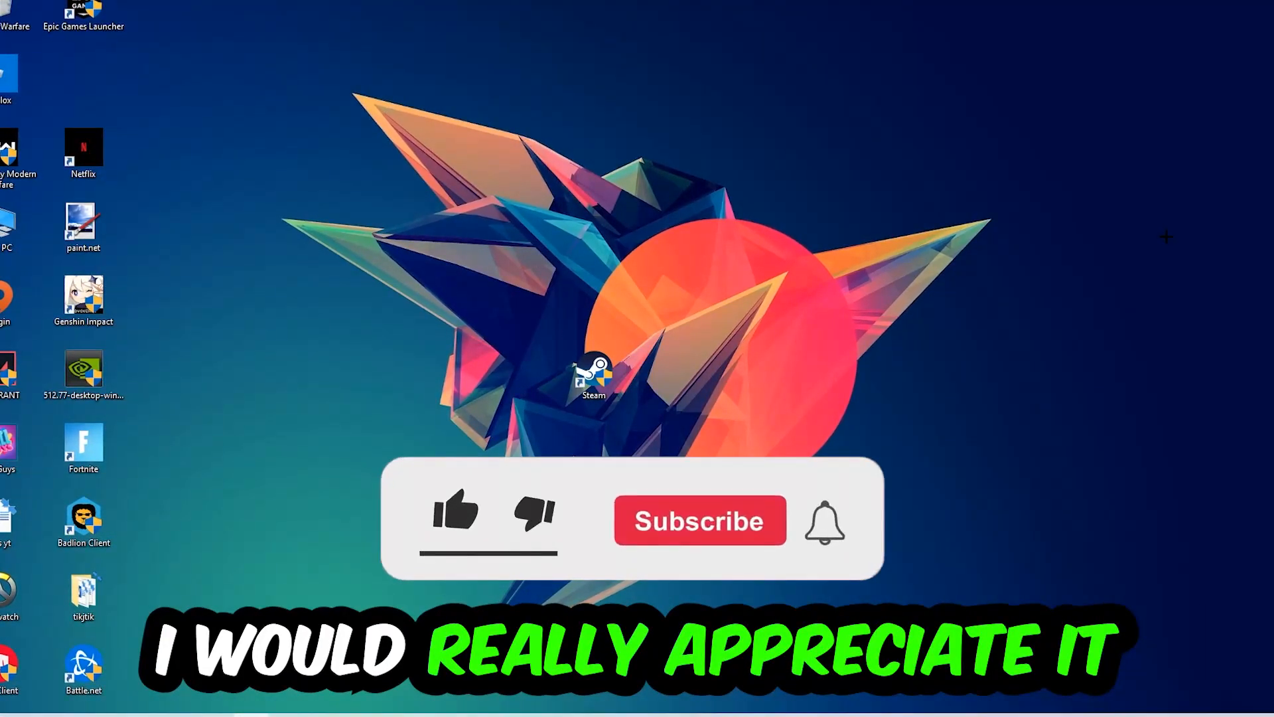
Switch the keyboard input language from English to German via the taskbar indicator
{"action": "left_click", "coordinate": [456, 512]}
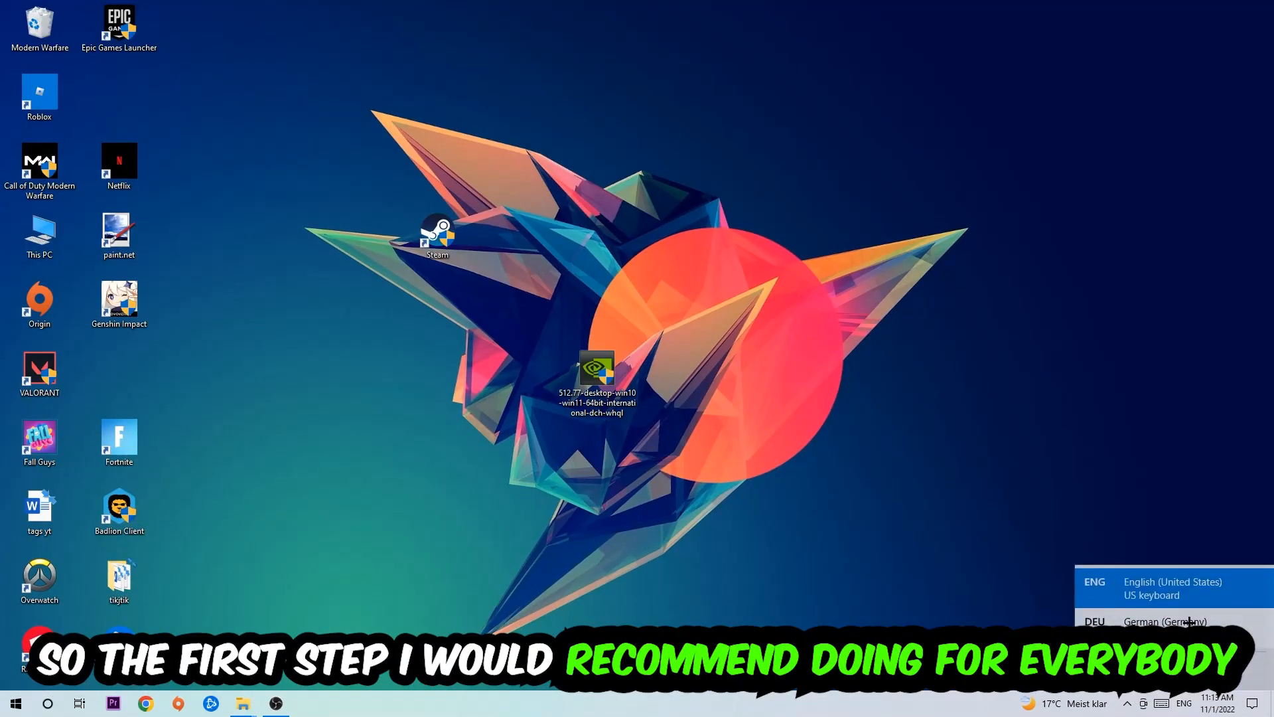
{"action": "left_click", "coordinate": [1164, 621]}
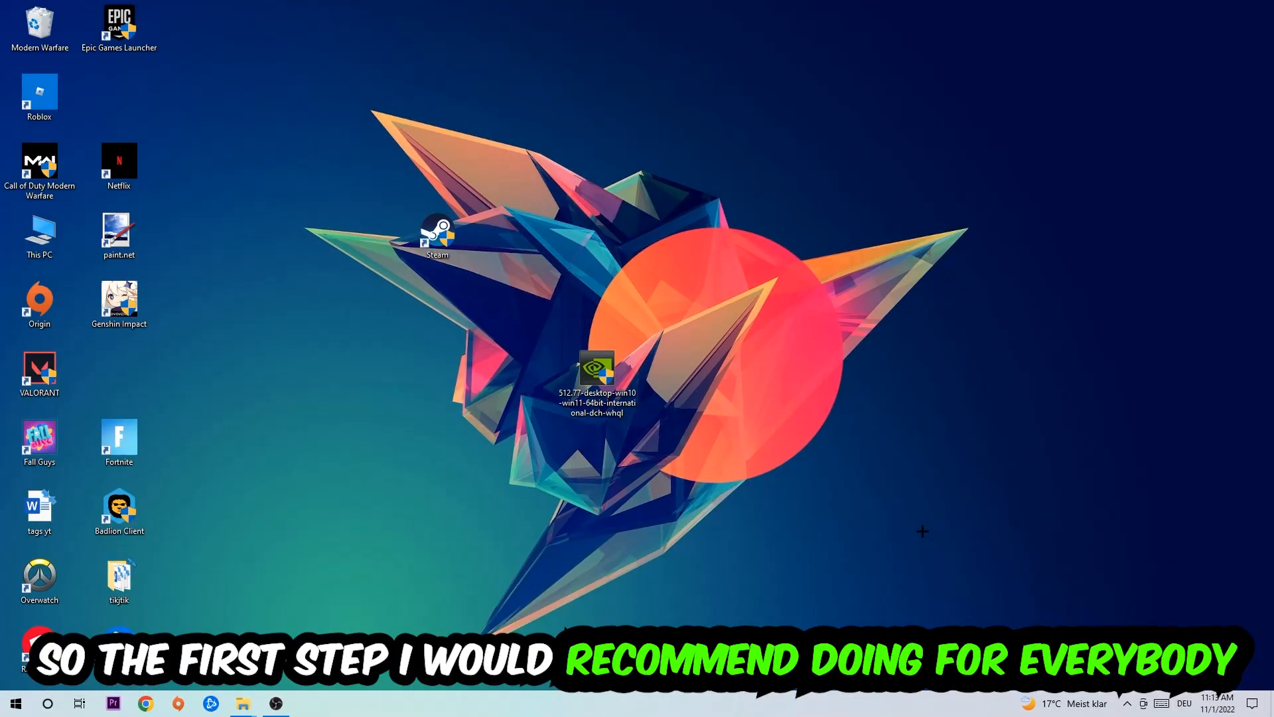
Launch cmd via Win+R and run the ipconfig DNS cache flush command
{"action": "key", "text": "win+r"}
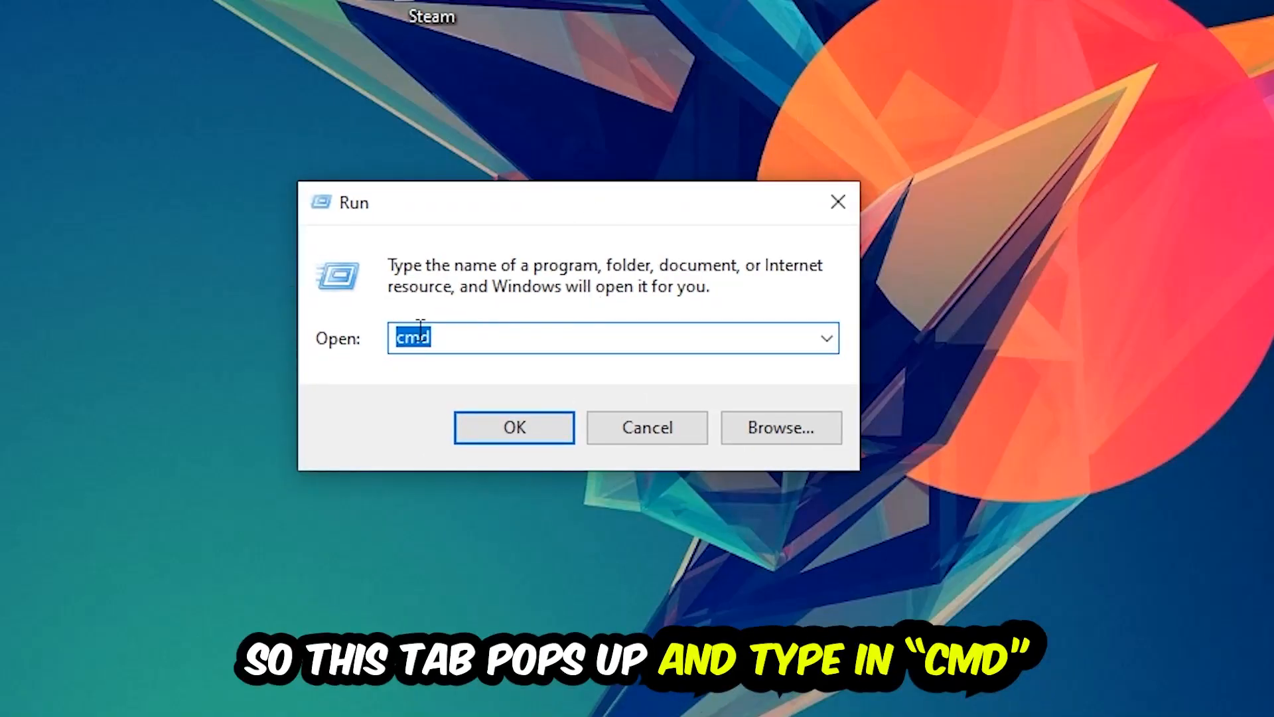
{"action": "mouse_move", "coordinate": [524, 341]}
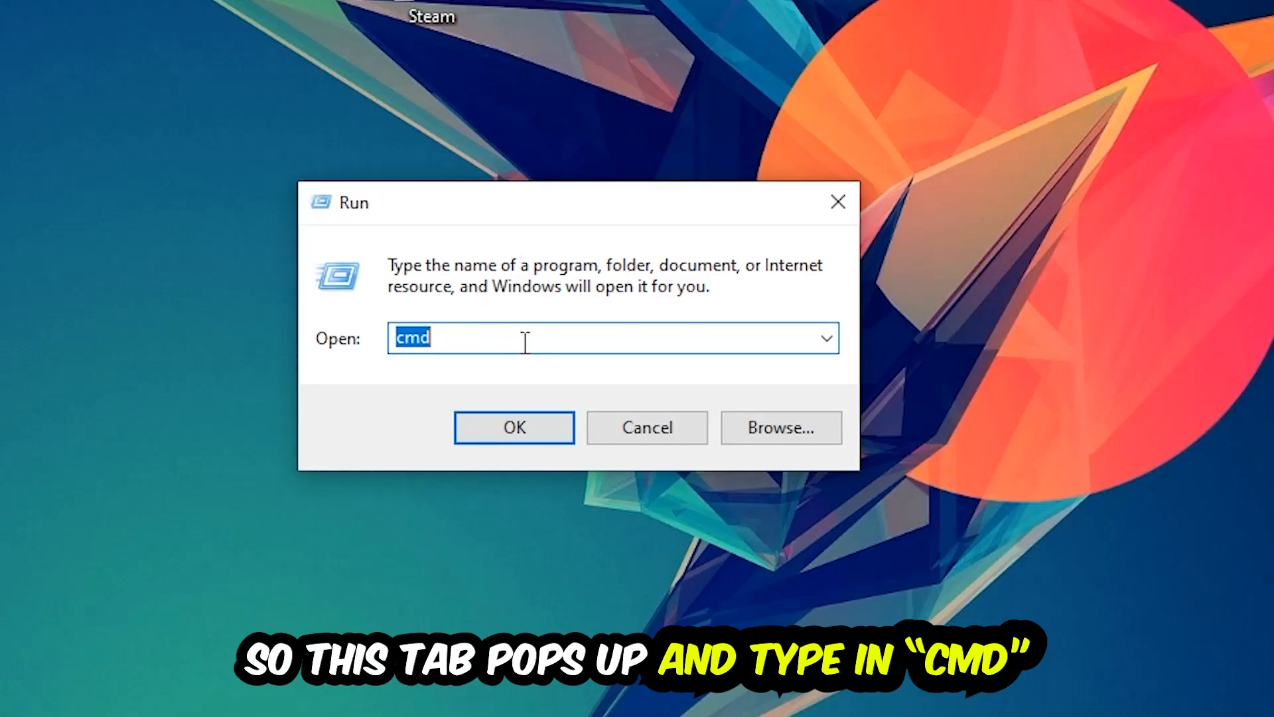
{"action": "left_click", "coordinate": [512, 426]}
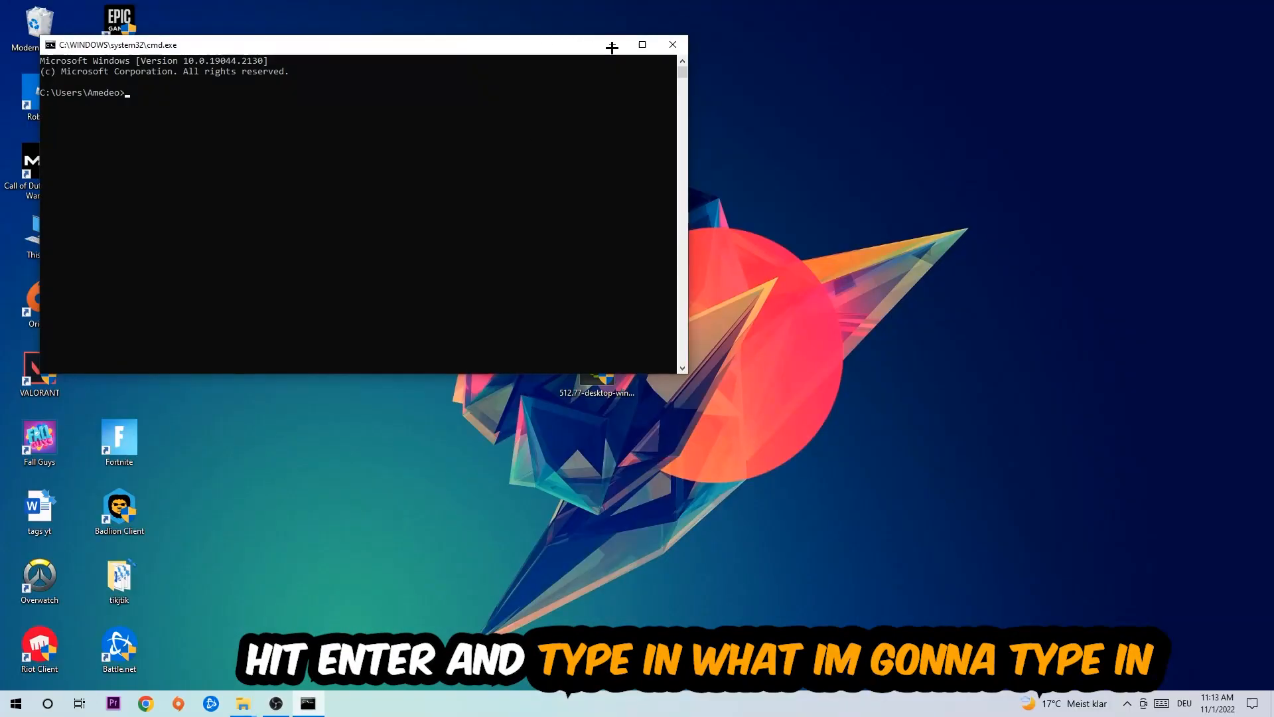
{"action": "left_click", "coordinate": [641, 45]}
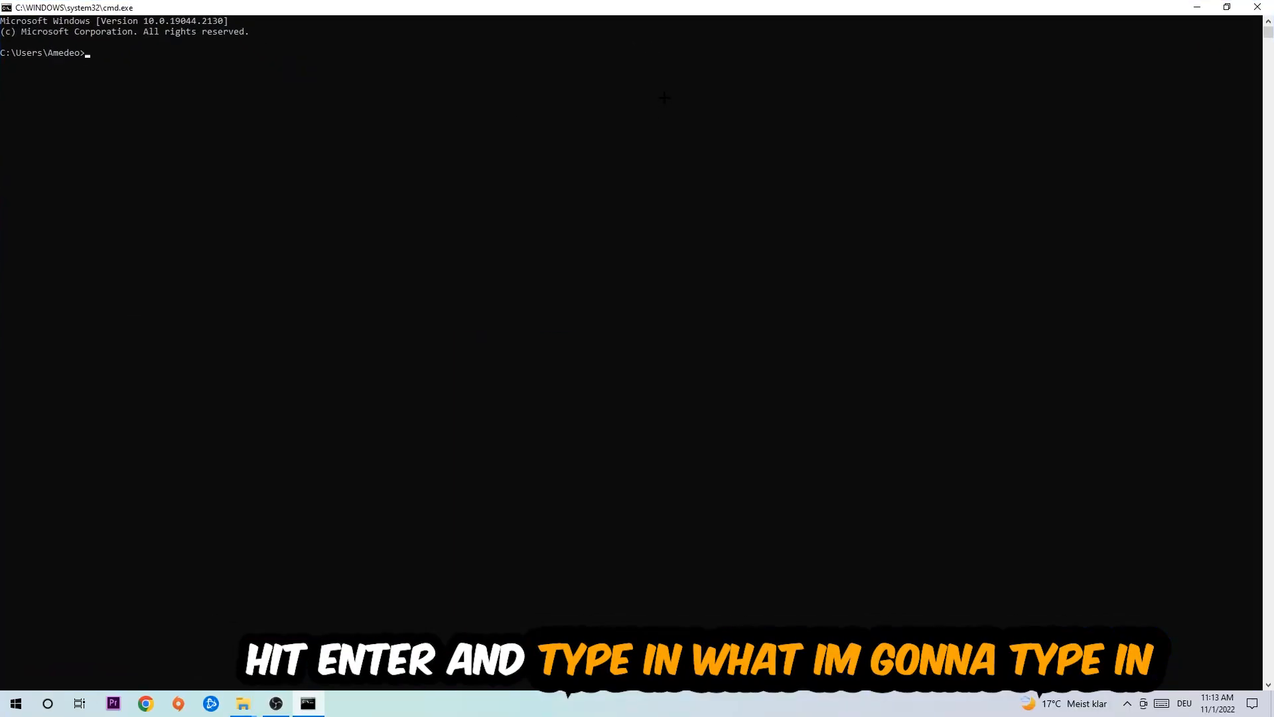
{"action": "type", "text": "ip"}
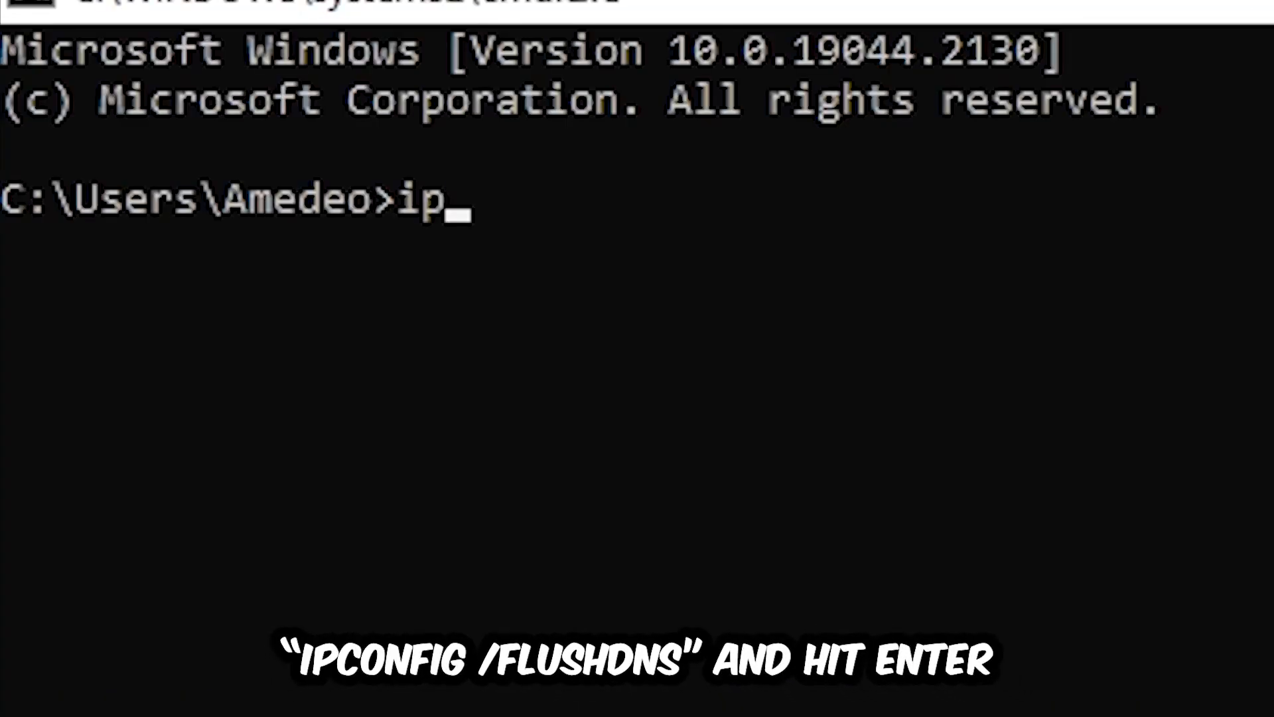
{"action": "type", "text": "config /fl"}
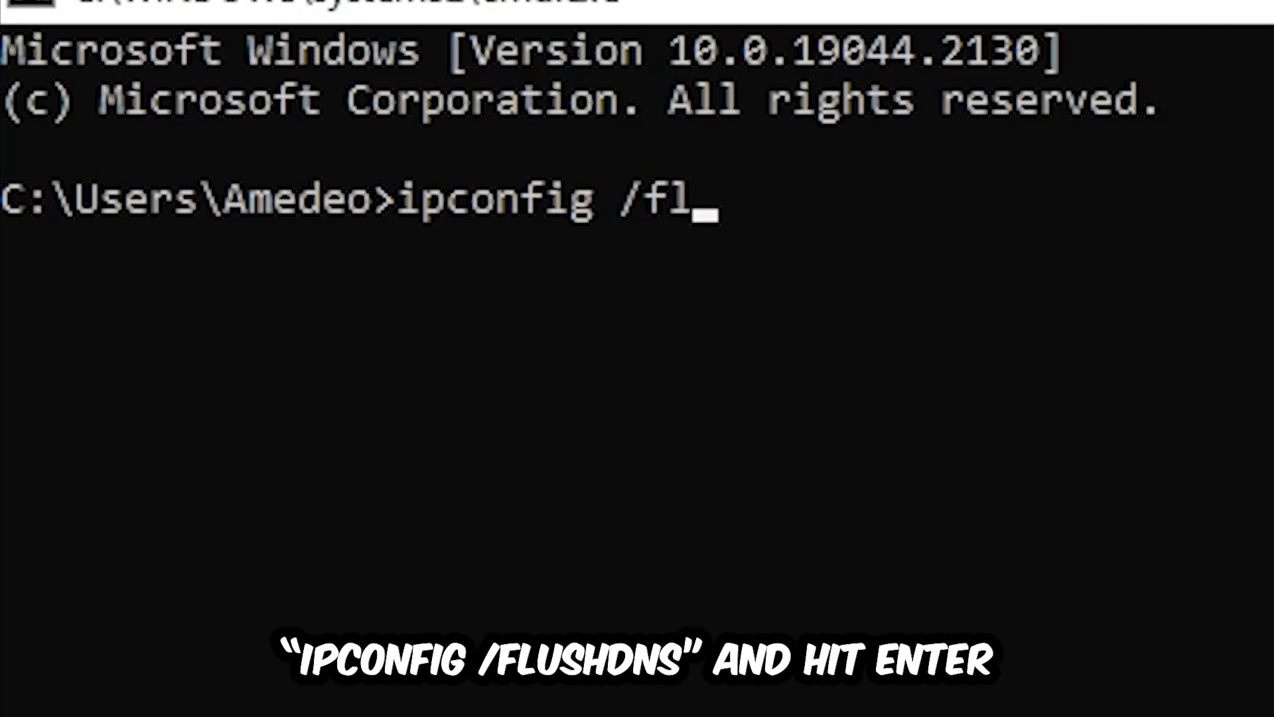
{"action": "key", "text": "Enter"}
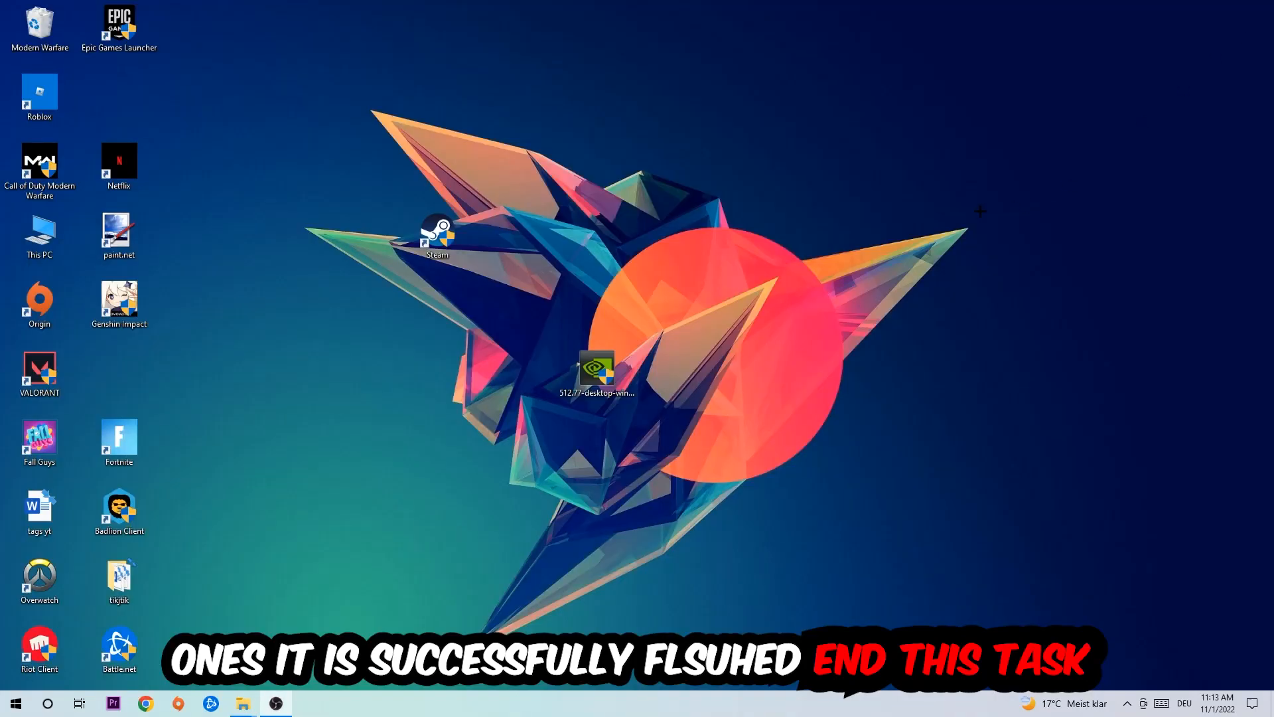
Bring up Windows Settings on the Network & Internet status page
{"action": "left_click", "coordinate": [16, 700]}
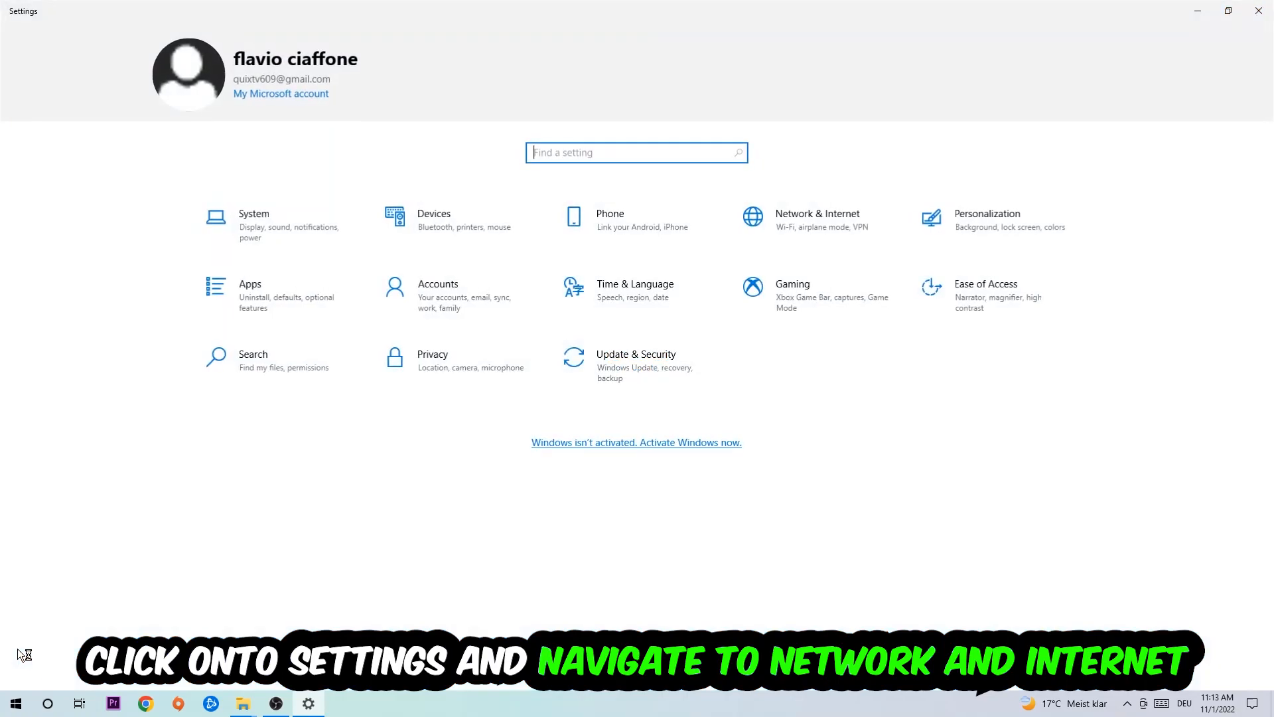
{"action": "left_click", "coordinate": [817, 218]}
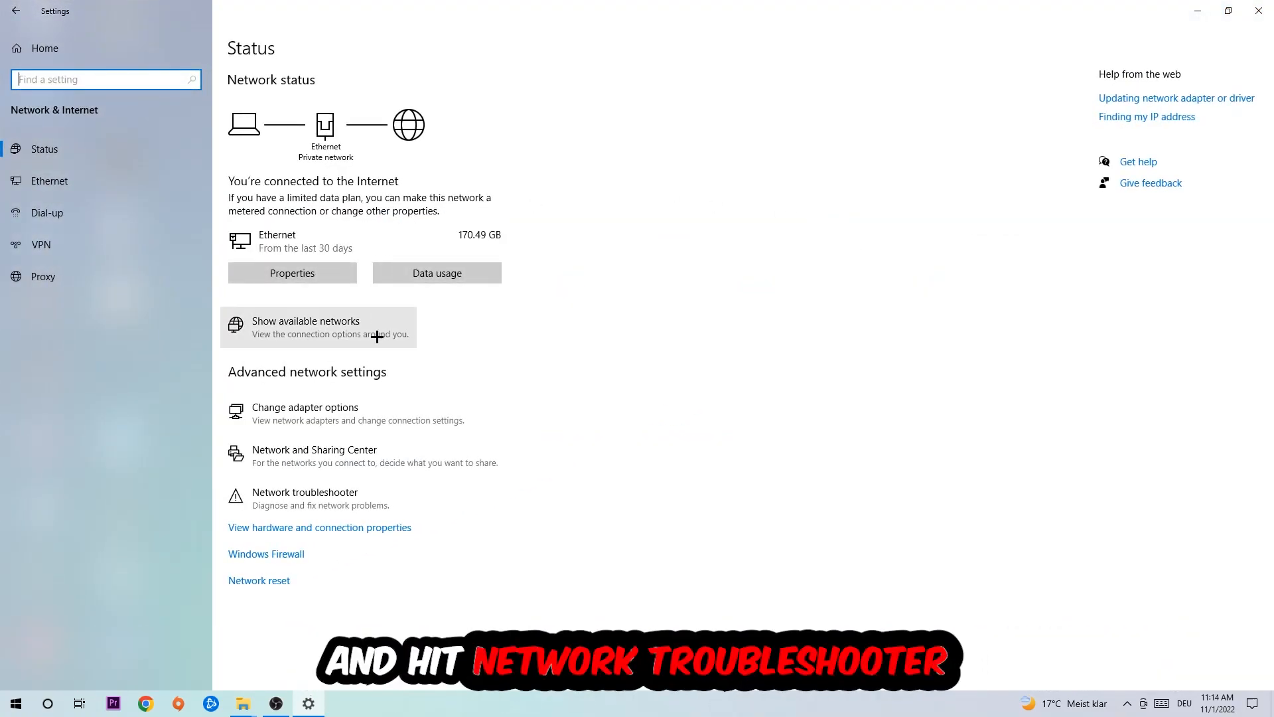
{"action": "mouse_move", "coordinate": [344, 497]}
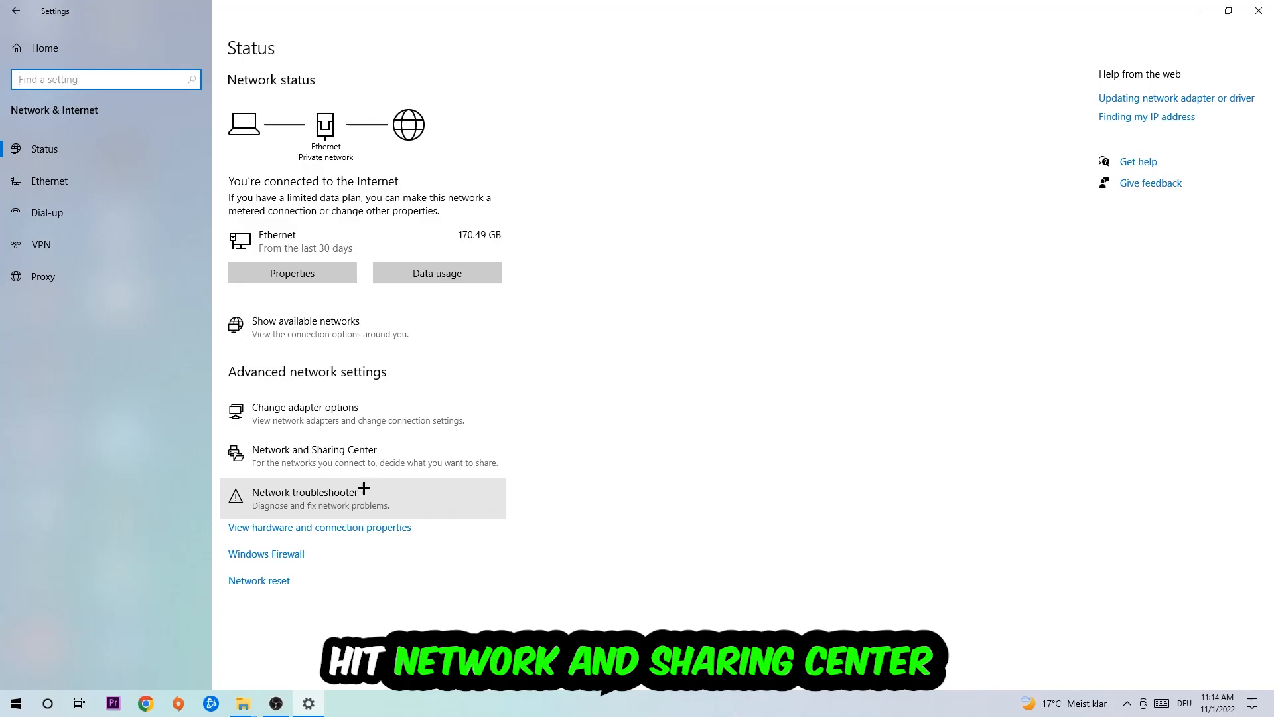
Reach the Ethernet connection's properties through Network and Sharing Center and its status dialog
{"action": "left_click", "coordinate": [313, 450]}
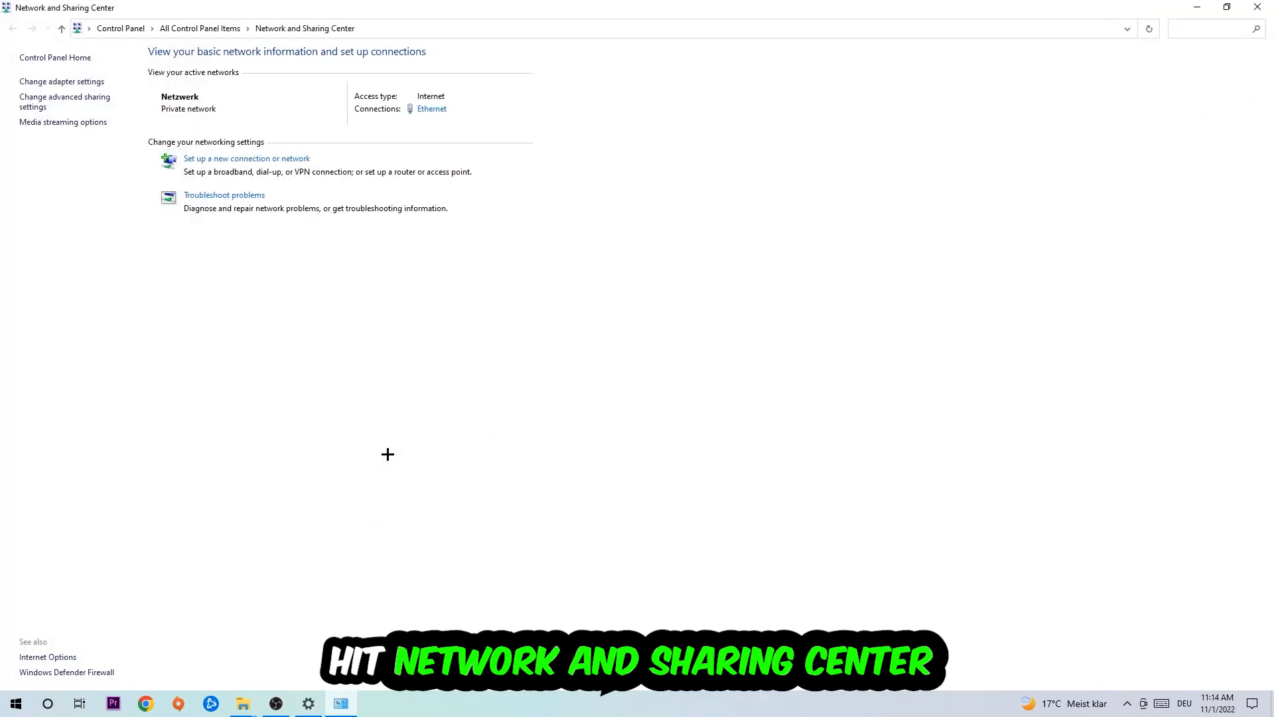
{"action": "mouse_move", "coordinate": [370, 455]}
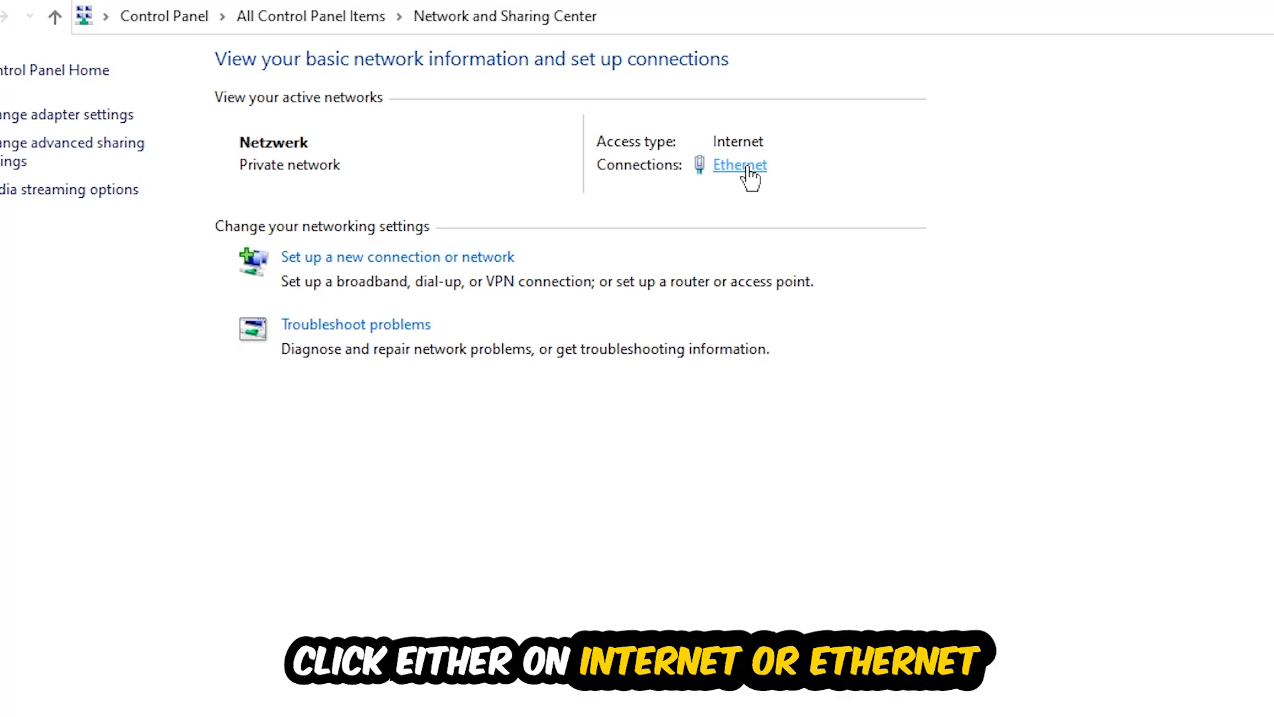
{"action": "left_click", "coordinate": [738, 164]}
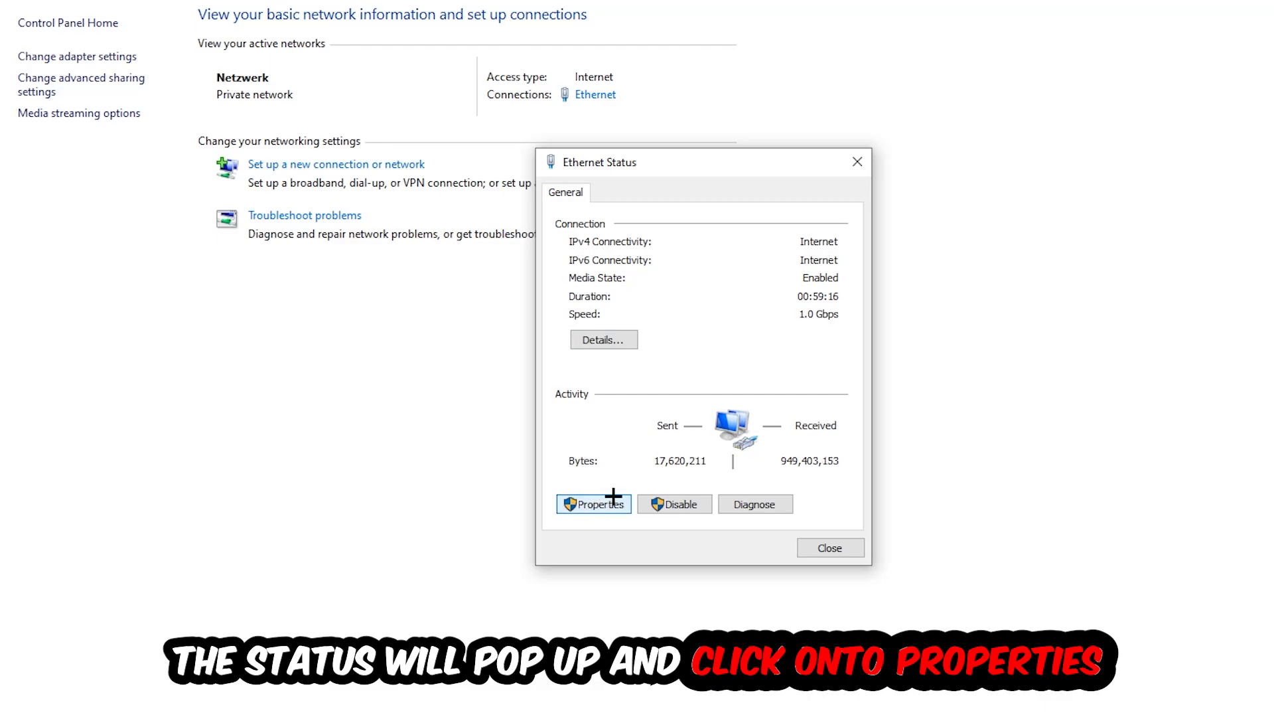
{"action": "left_click", "coordinate": [593, 504]}
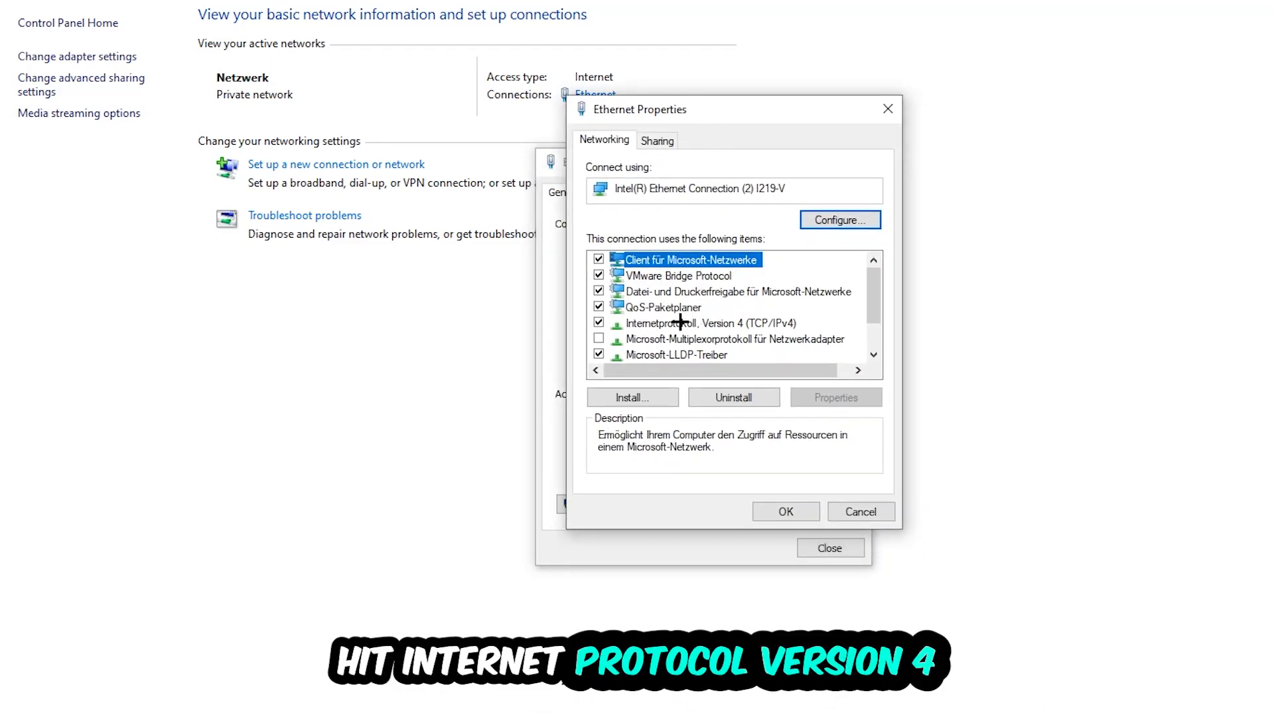
Set Ethernet IPv4 to use manually entered Google DNS server addresses and confirm
{"action": "double_click", "coordinate": [708, 323]}
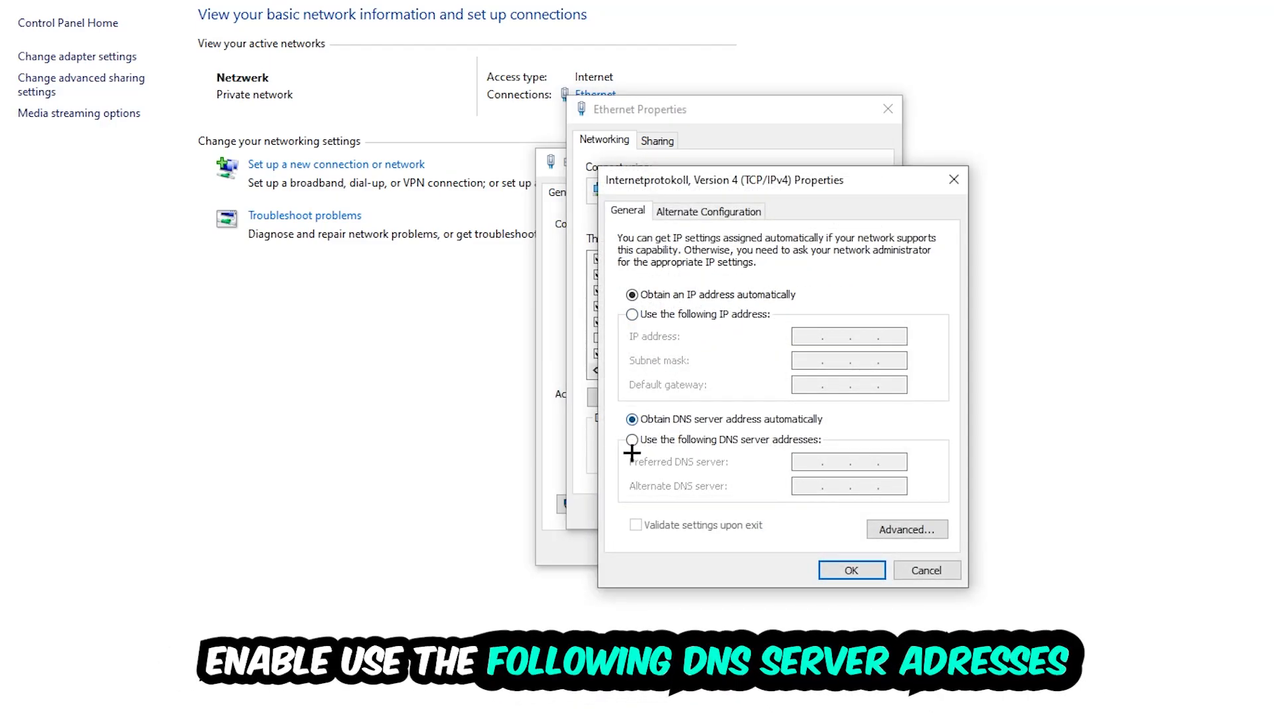
{"action": "left_click", "coordinate": [631, 440]}
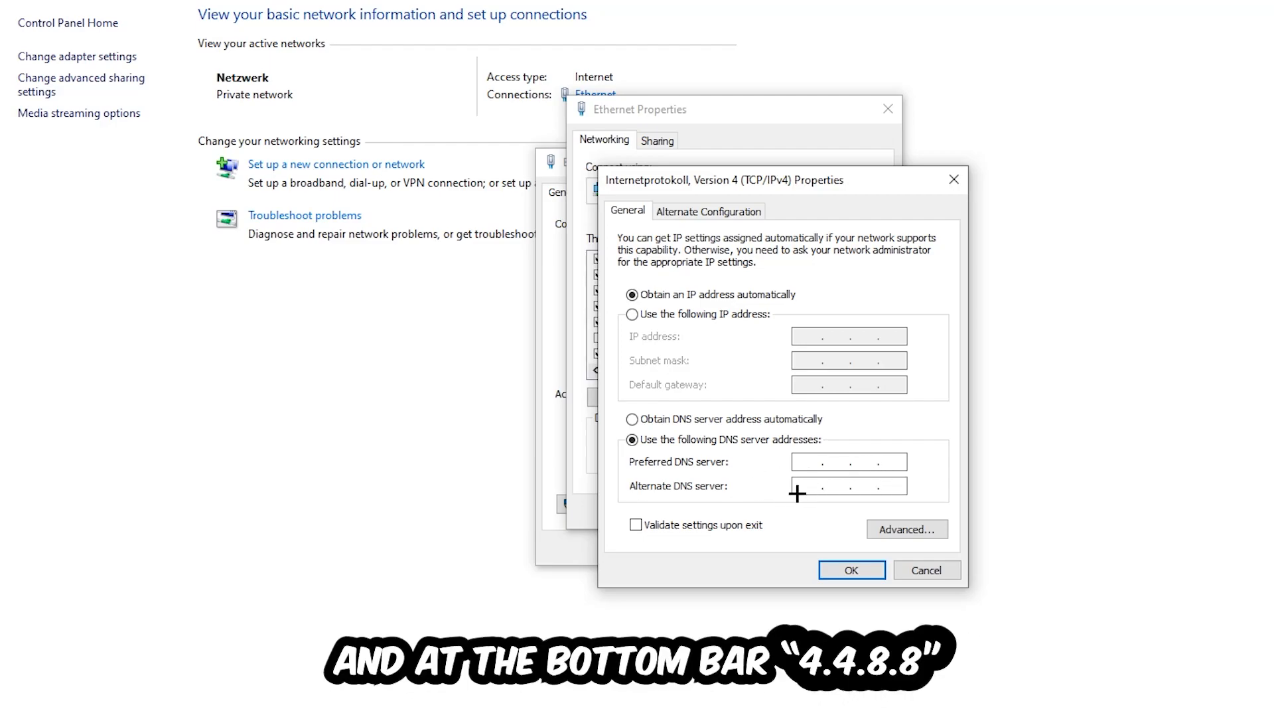
{"action": "left_click", "coordinate": [851, 569]}
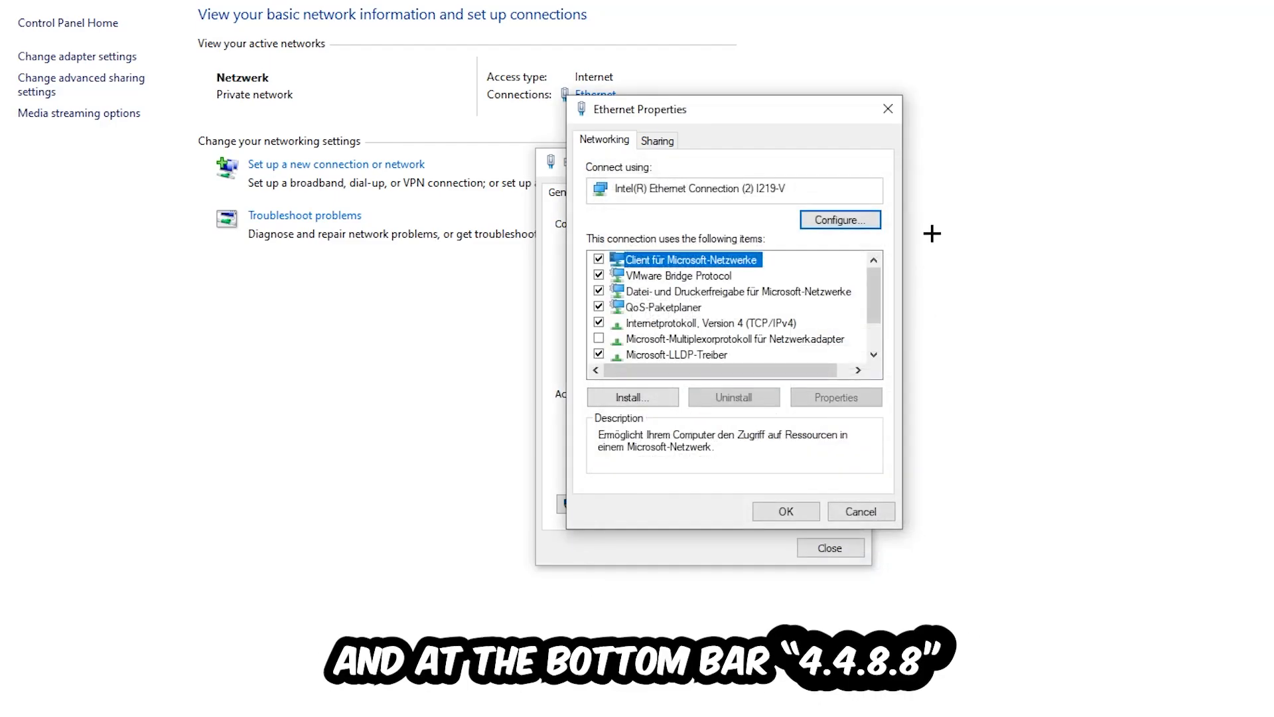